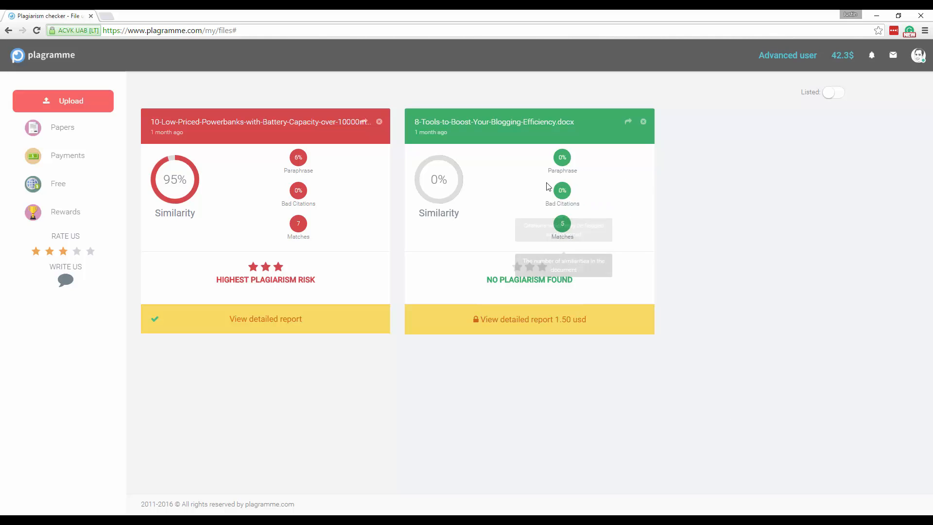
pyautogui.moveTo(600, 218)
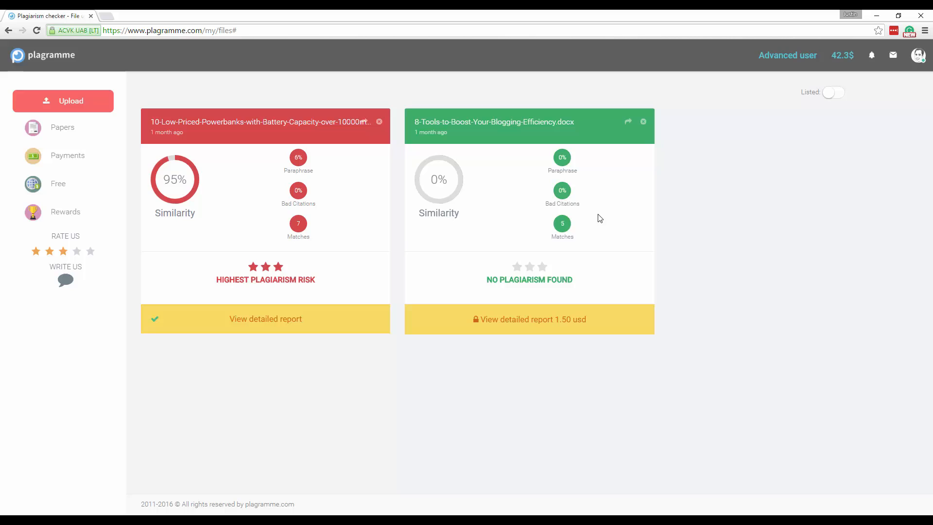
pyautogui.moveTo(266, 272)
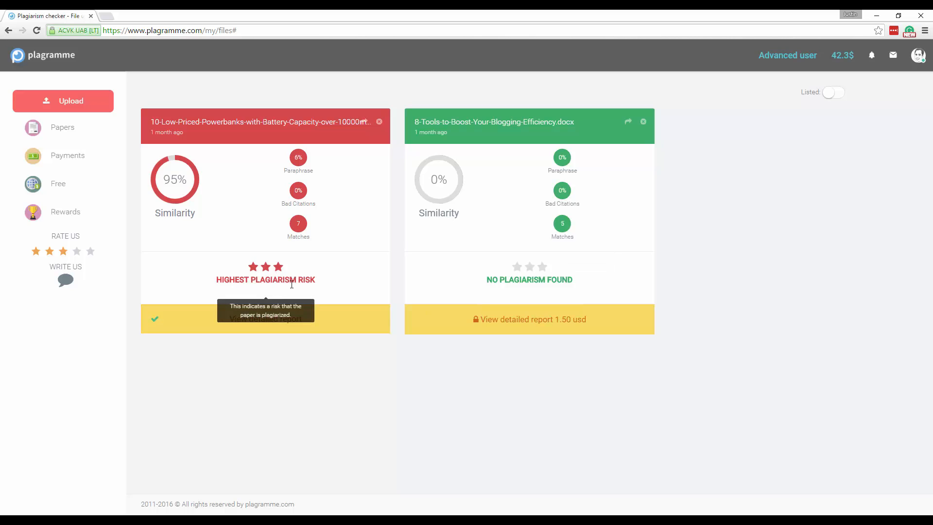
pyautogui.moveTo(291, 305)
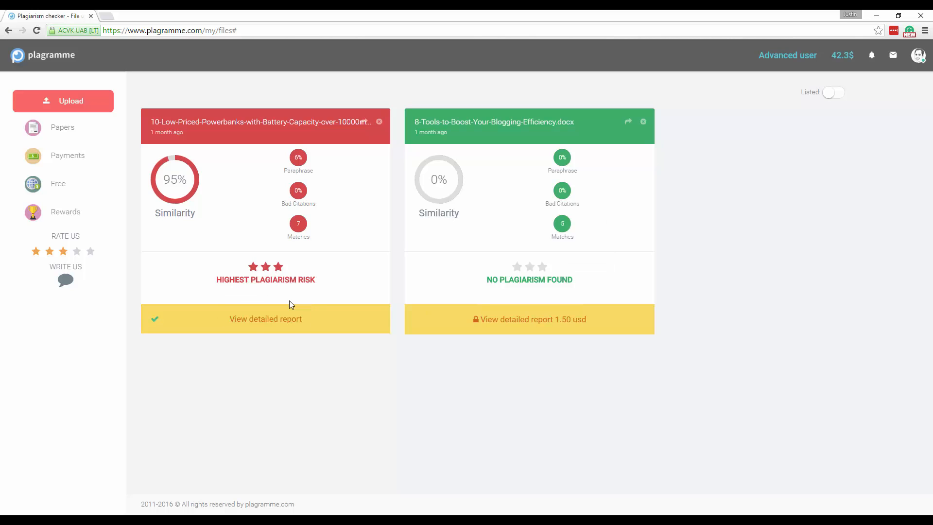
pyautogui.moveTo(284, 375)
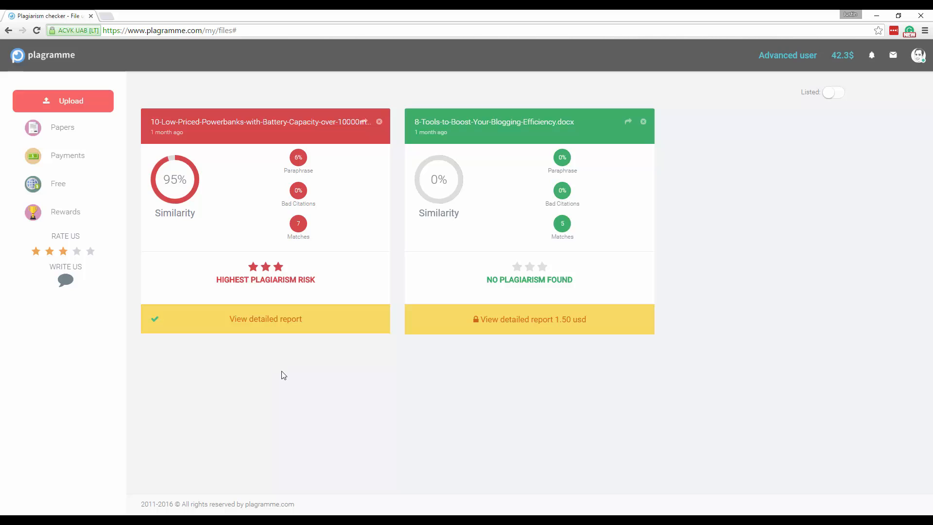
pyautogui.moveTo(842, 54)
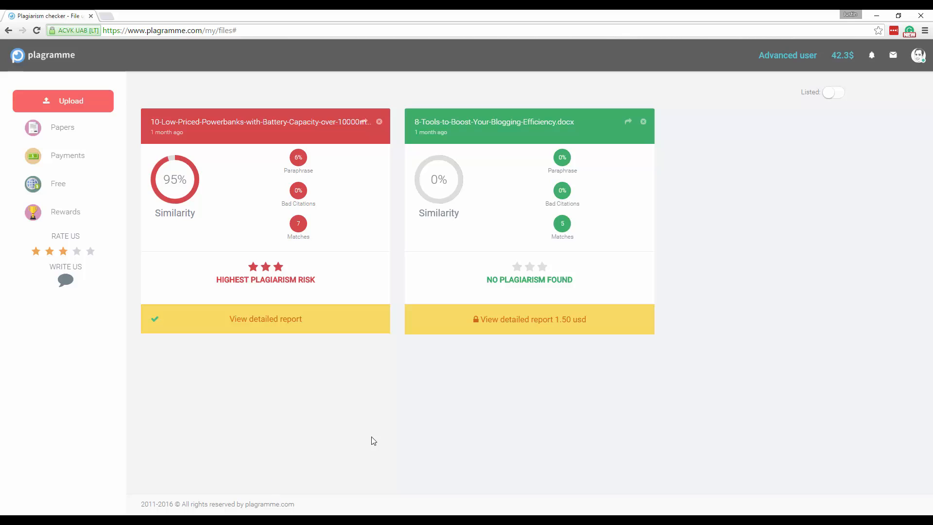
pyautogui.moveTo(386, 409)
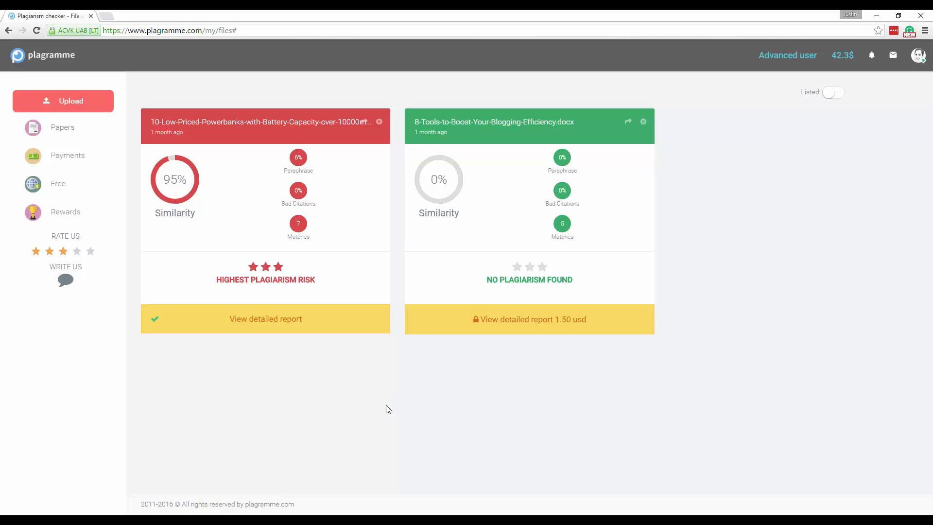
pyautogui.moveTo(392, 393)
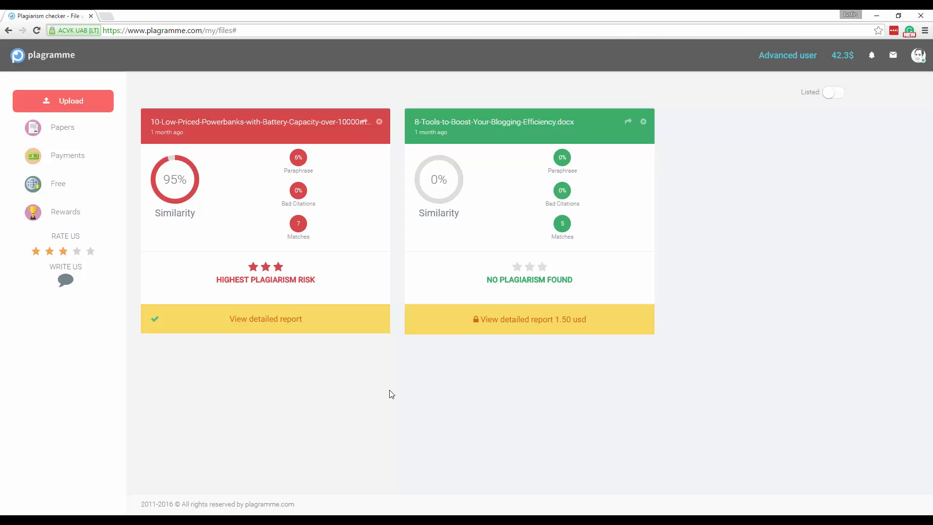
# - Upload plagrammetest.docx from the Desktop for a plagiarism check
pyautogui.click(63, 101)
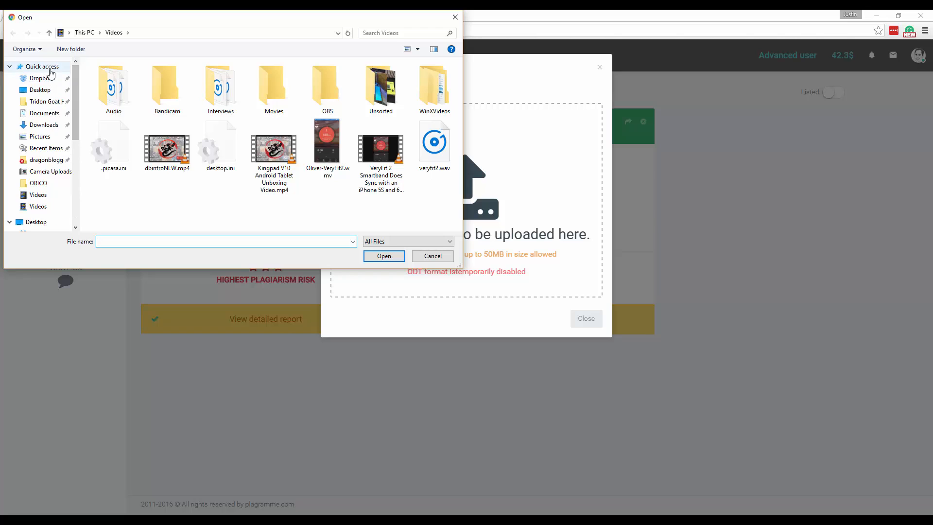
pyautogui.click(40, 89)
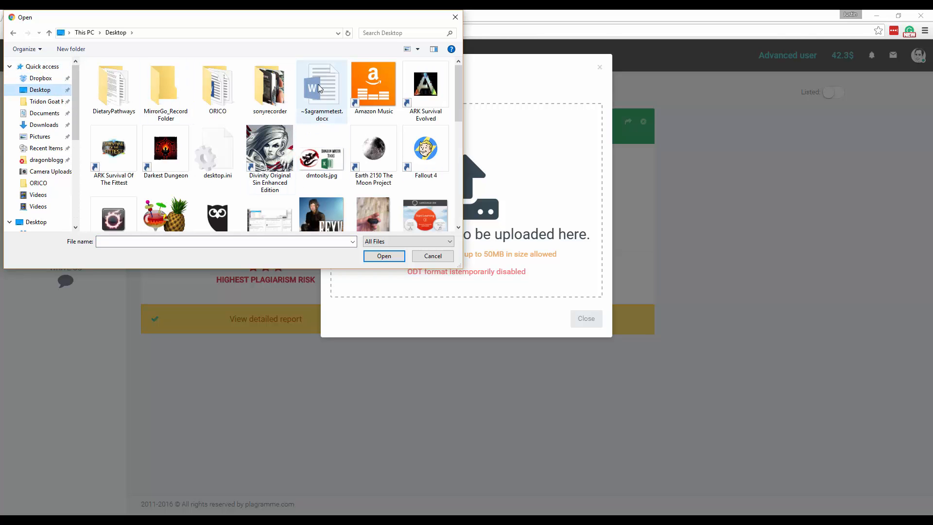
pyautogui.click(113, 125)
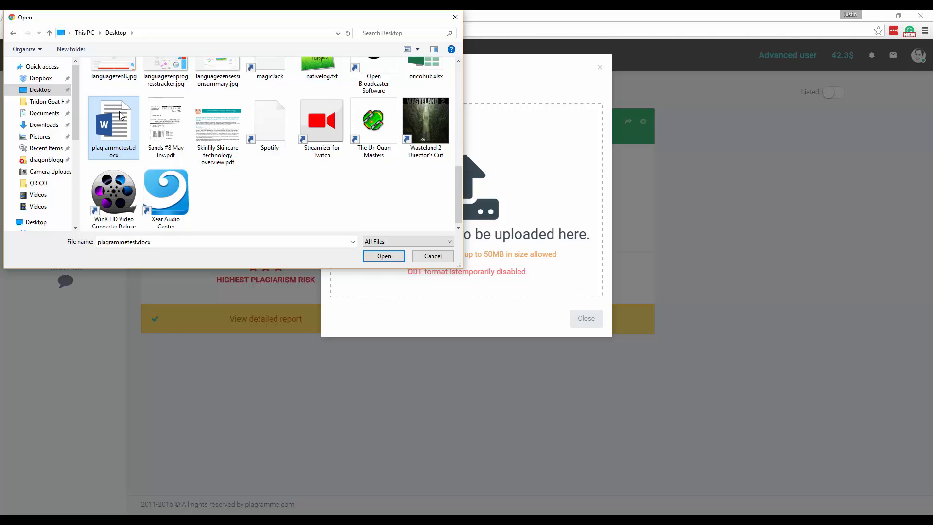
pyautogui.click(384, 255)
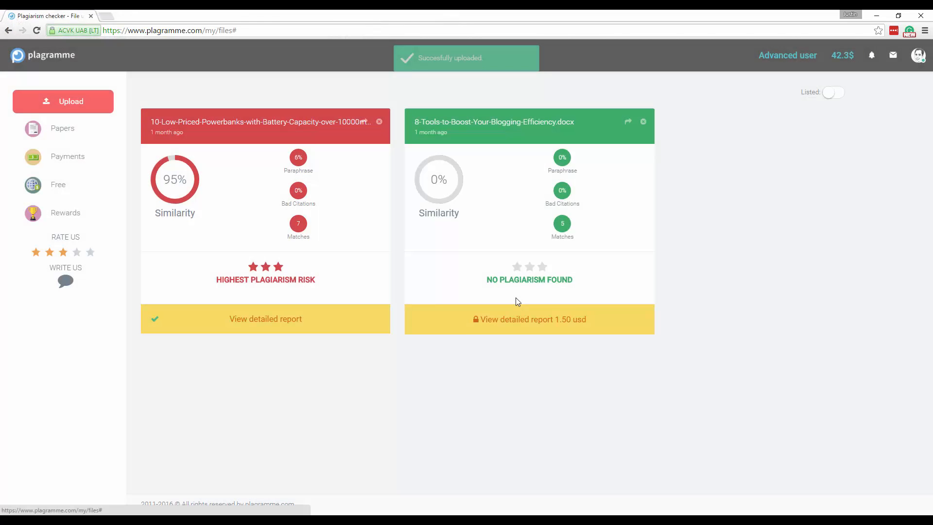
# - Wait on the files page while the plagrammetest.docx card initializes toward its 82% score
pyautogui.click(70, 101)
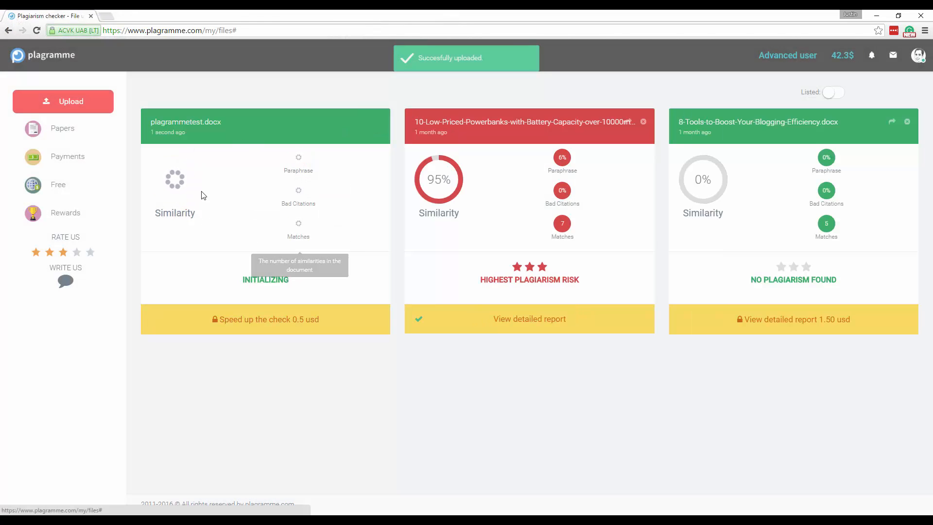
pyautogui.moveTo(271, 400)
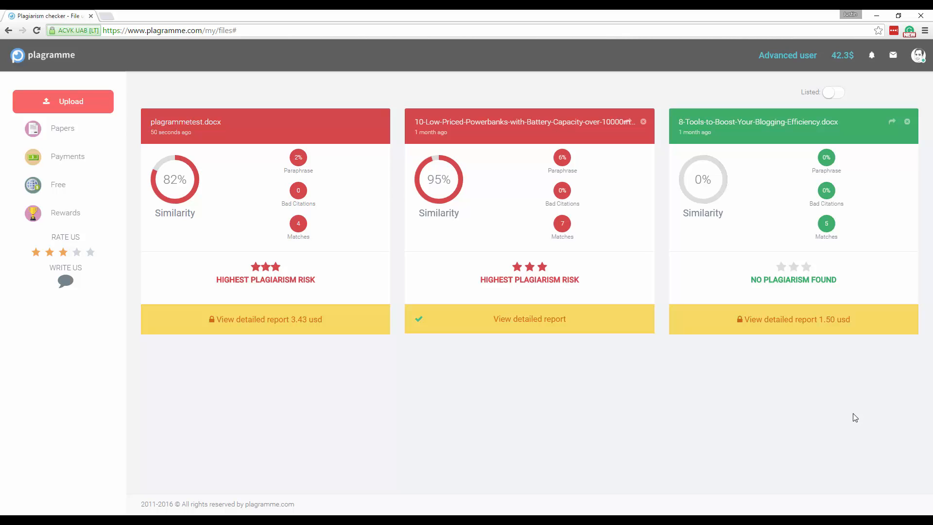
pyautogui.moveTo(706, 363)
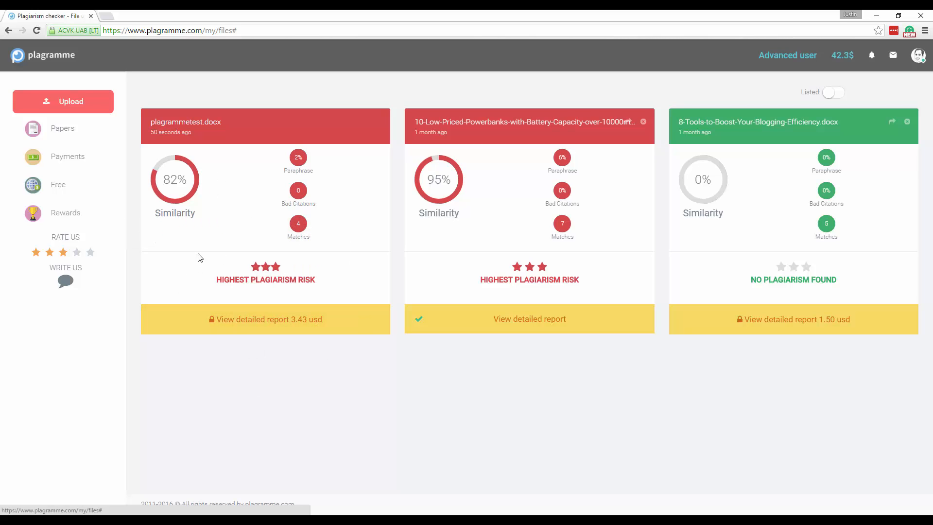
pyautogui.moveTo(237, 250)
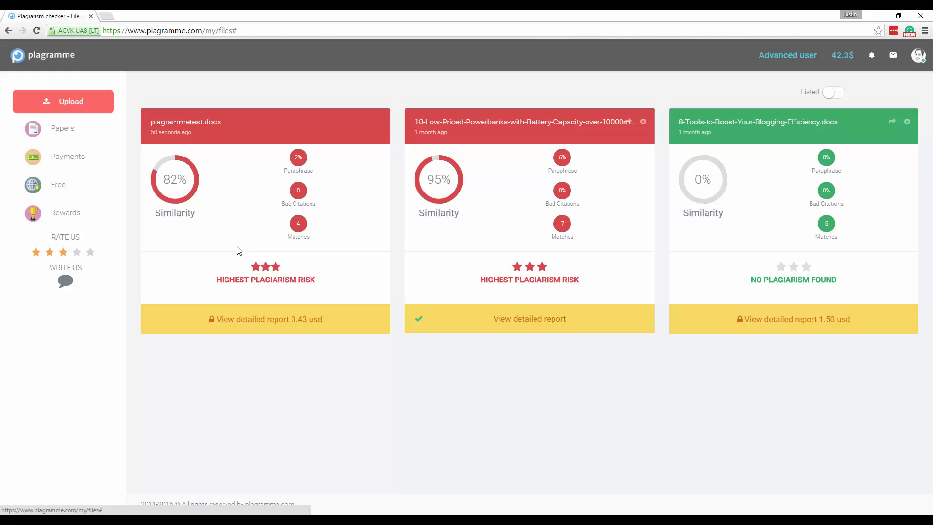
pyautogui.moveTo(174, 178)
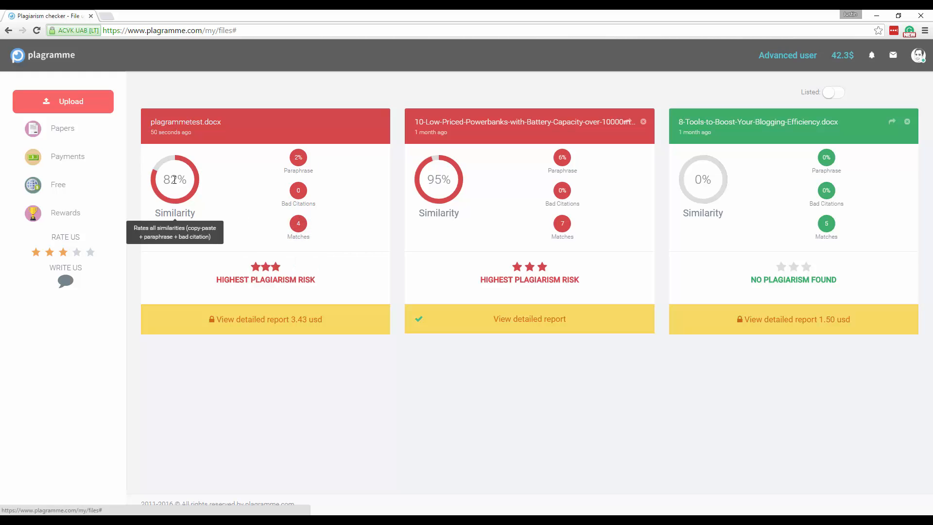
pyautogui.moveTo(529, 266)
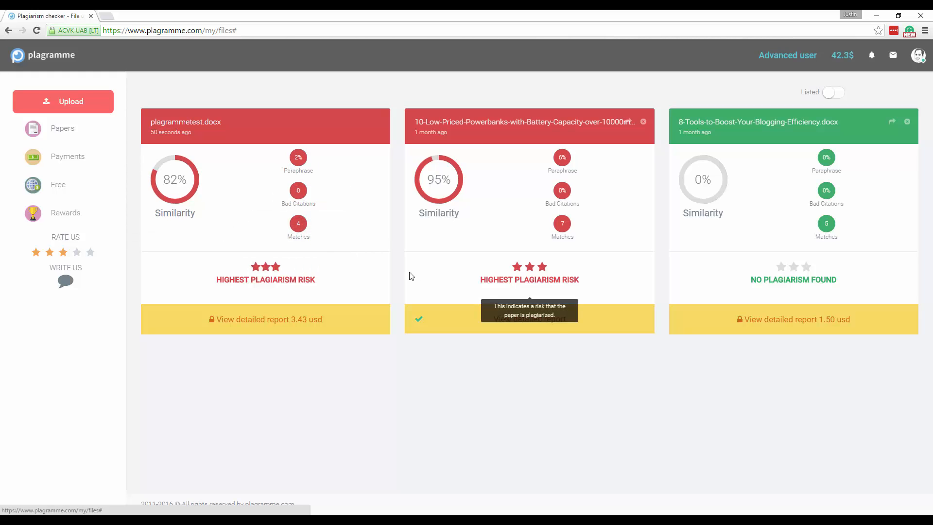
pyautogui.moveTo(298, 191)
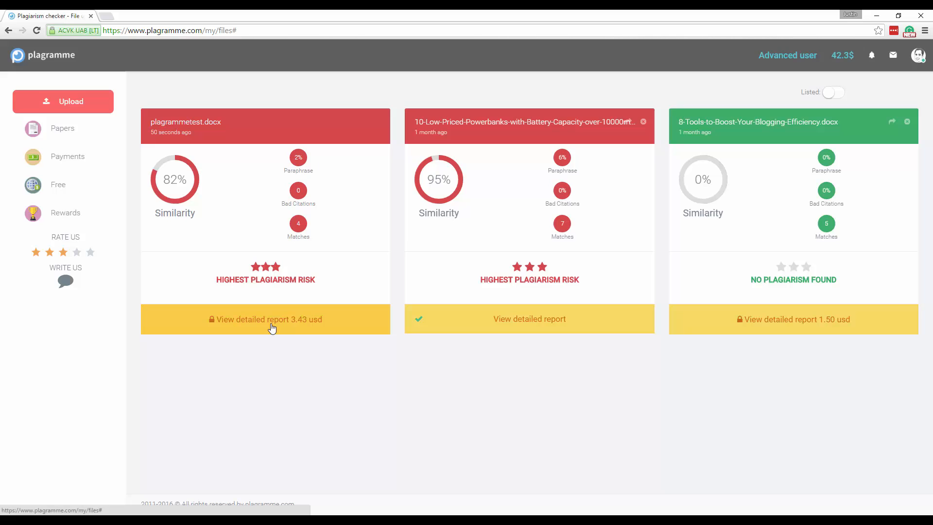
# - Buy the 3.43 usd detailed report for plagrammetest.docx and open it
pyautogui.click(265, 319)
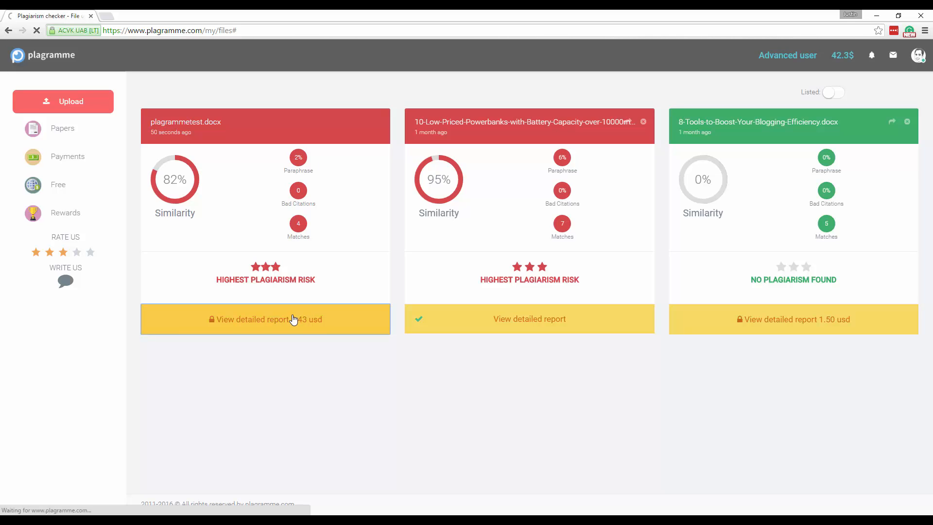
pyautogui.click(265, 319)
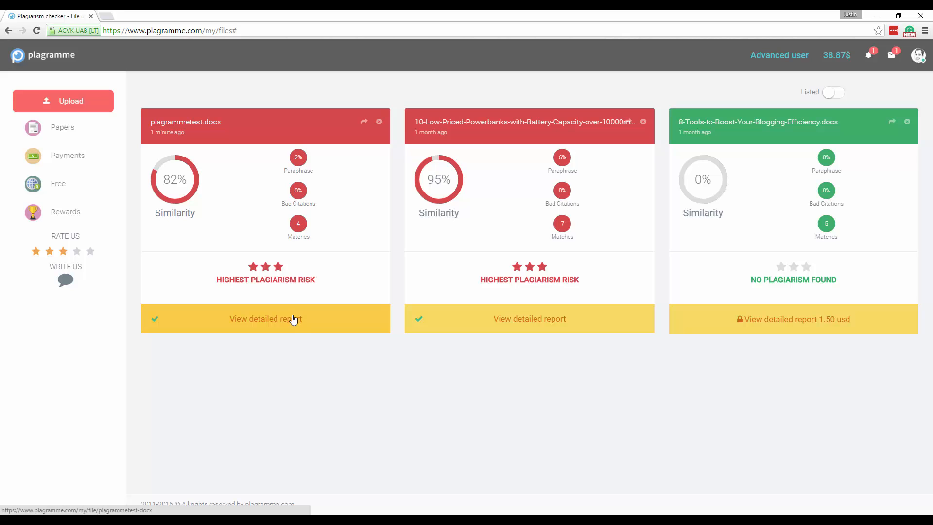
pyautogui.click(265, 319)
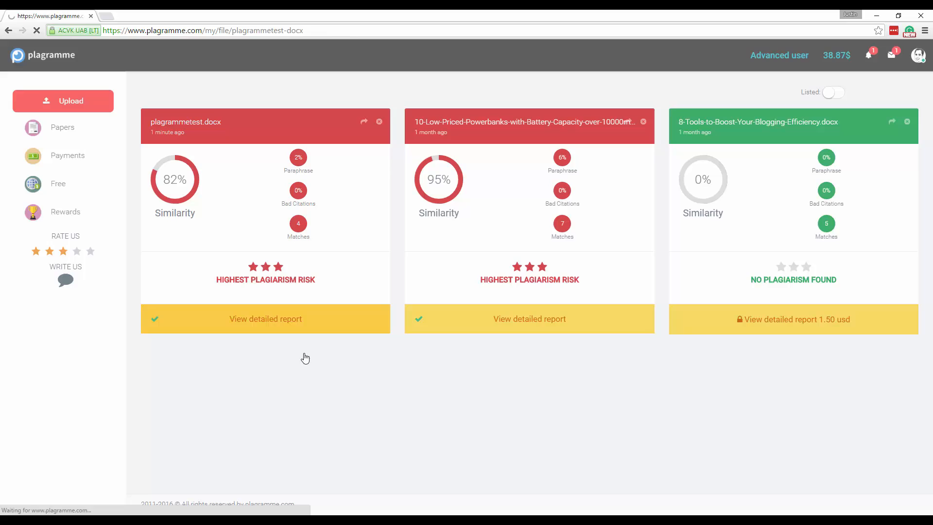
pyautogui.click(266, 319)
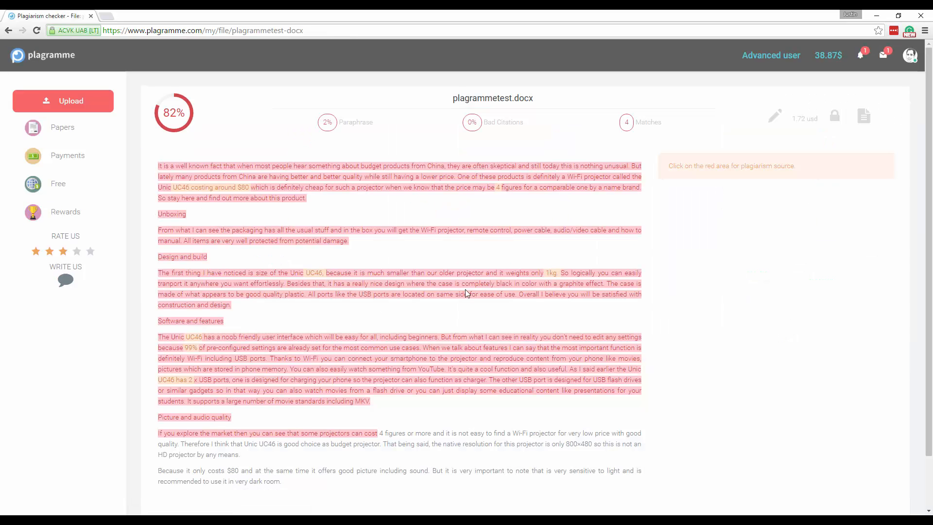
pyautogui.moveTo(710, 170)
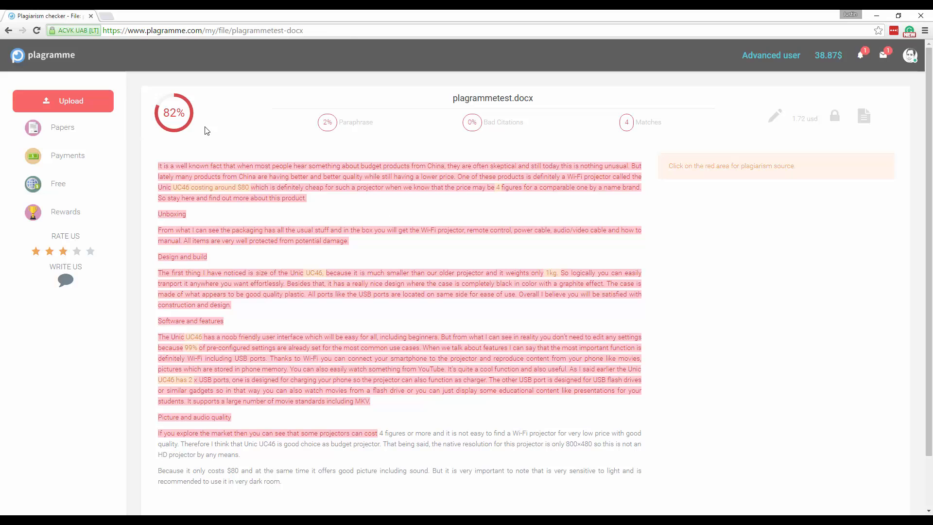
pyautogui.moveTo(278, 242)
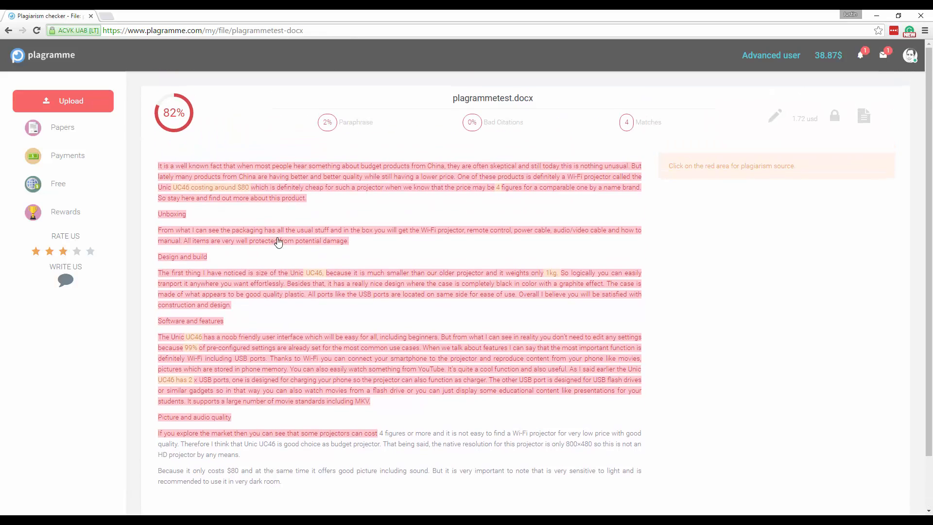
pyautogui.moveTo(446, 256)
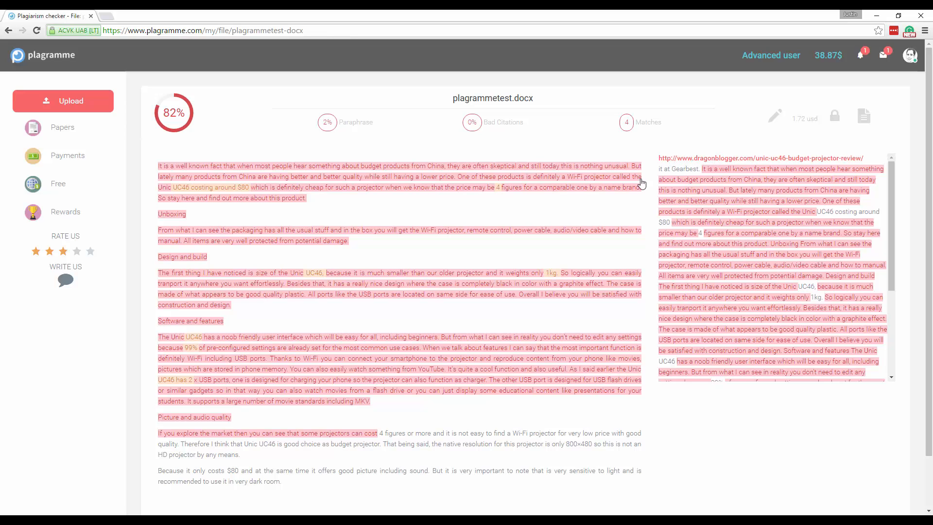
pyautogui.moveTo(844, 156)
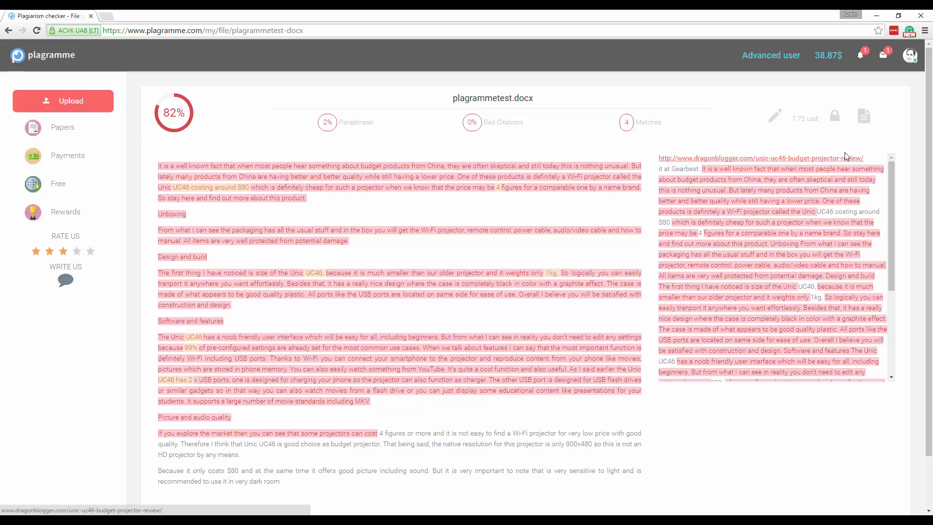
pyautogui.scroll(-3)
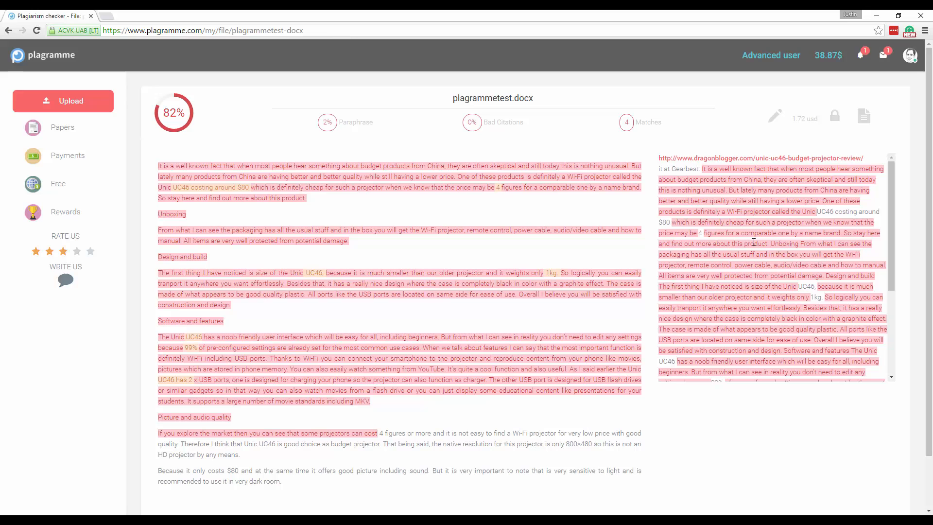
pyautogui.scroll(-3)
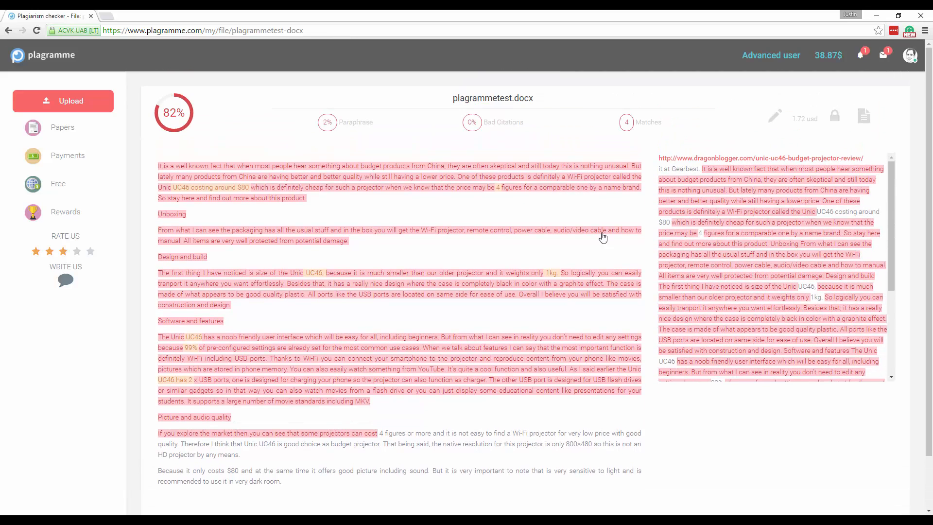
pyautogui.moveTo(510, 239)
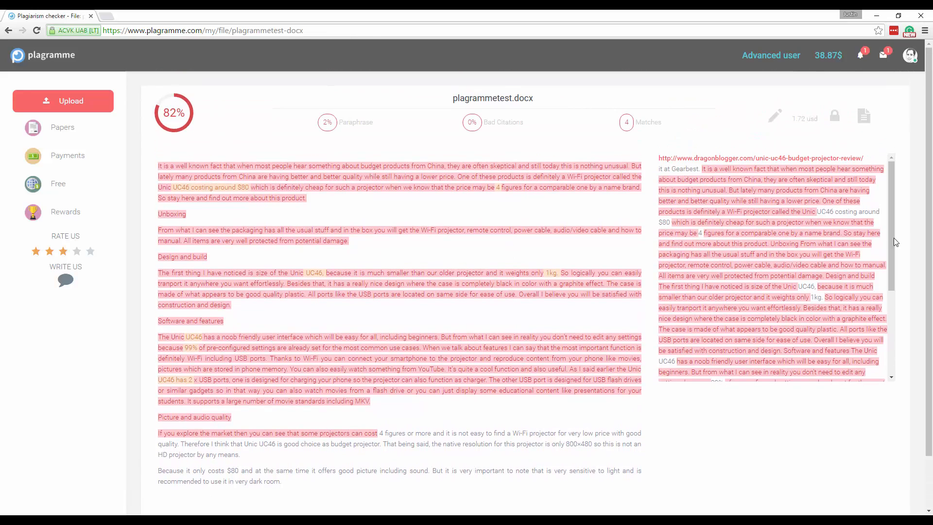
pyautogui.scroll(-3)
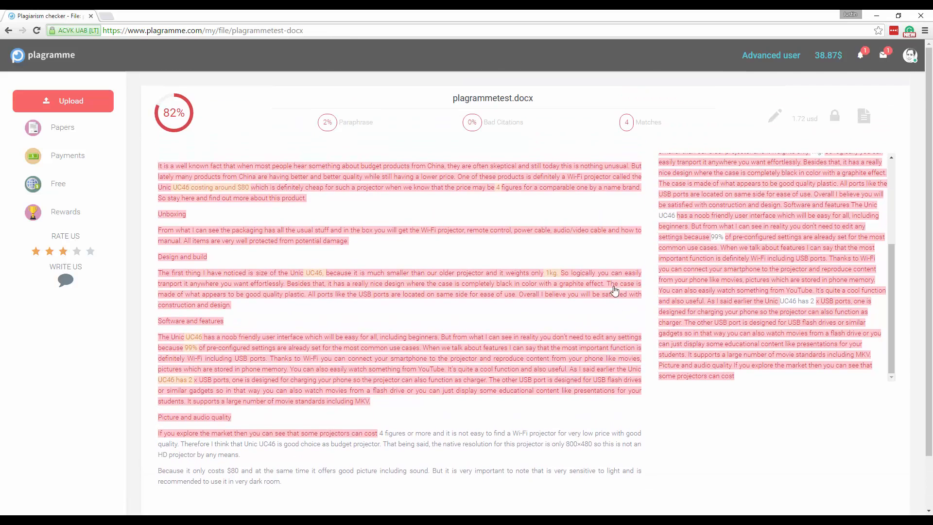
pyautogui.moveTo(564, 367)
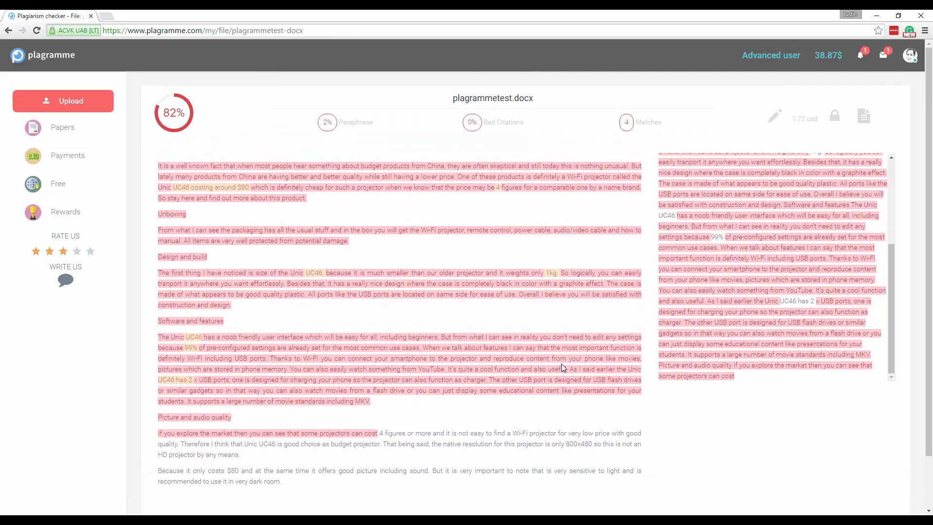
pyautogui.scroll(-3)
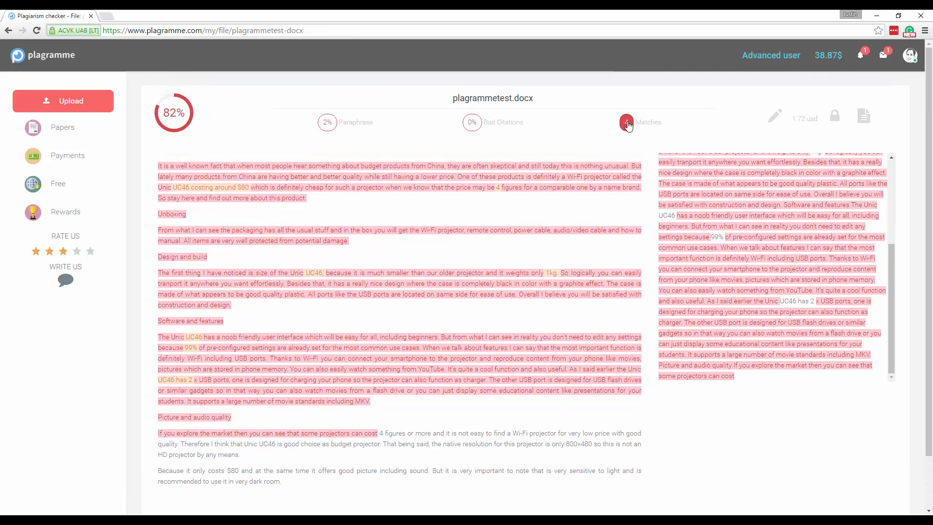
pyautogui.click(625, 123)
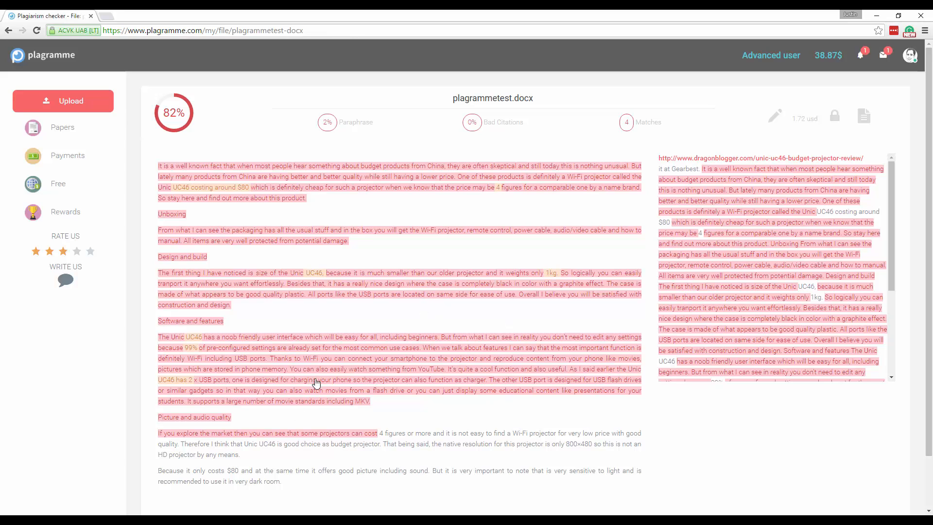
pyautogui.scroll(-3)
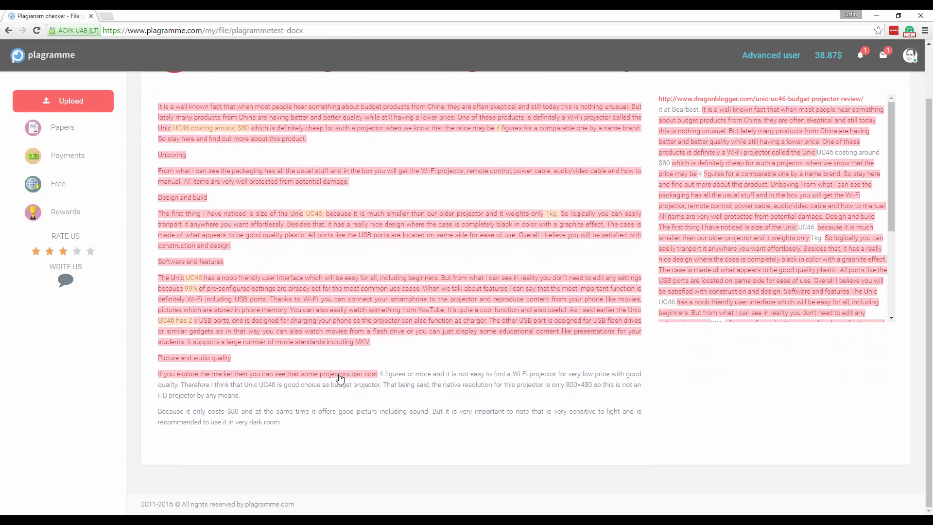
pyautogui.scroll(-3)
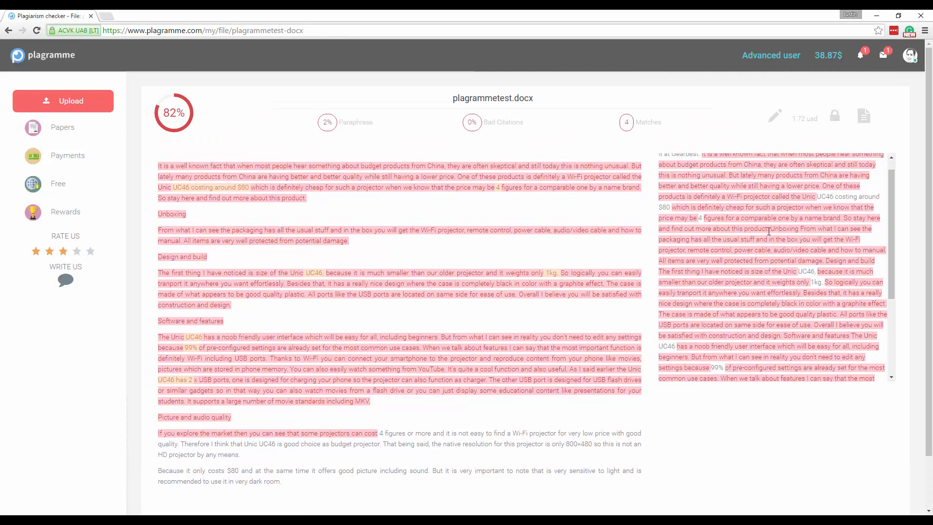
pyautogui.scroll(-3)
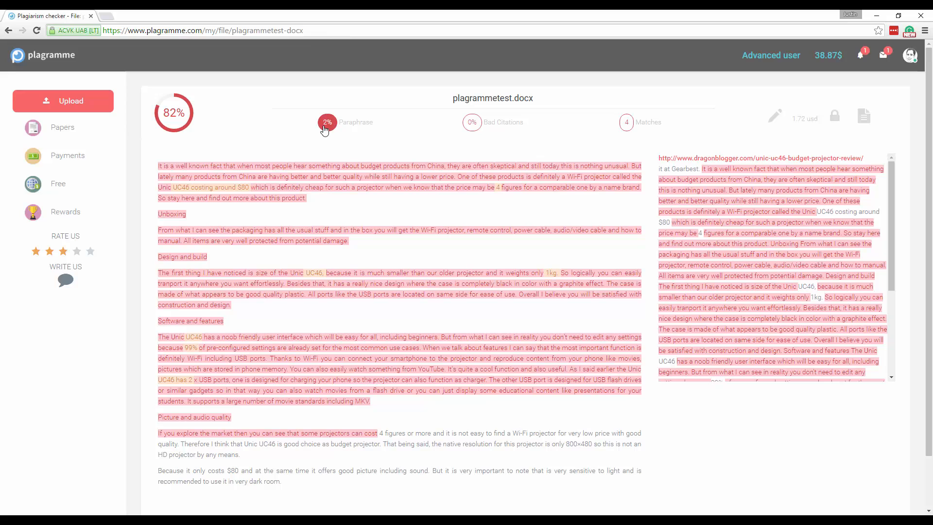
pyautogui.click(473, 122)
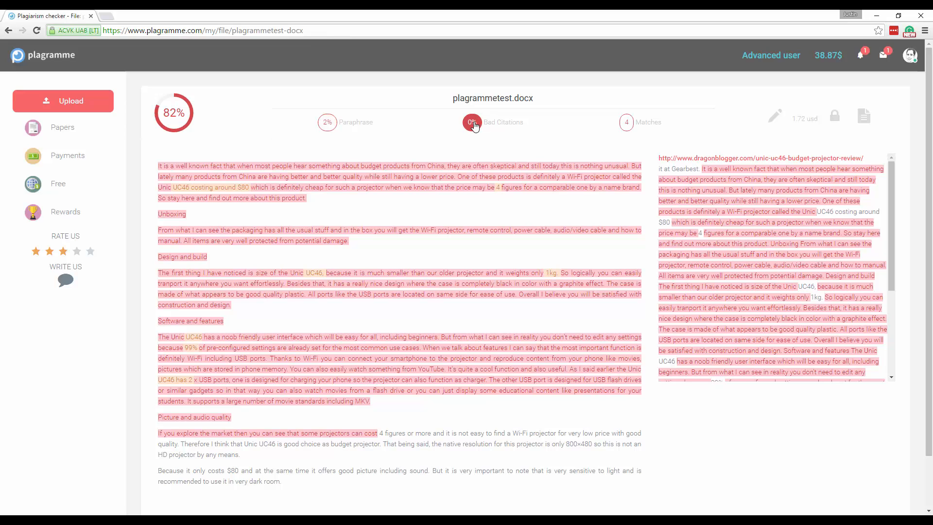
pyautogui.moveTo(651, 142)
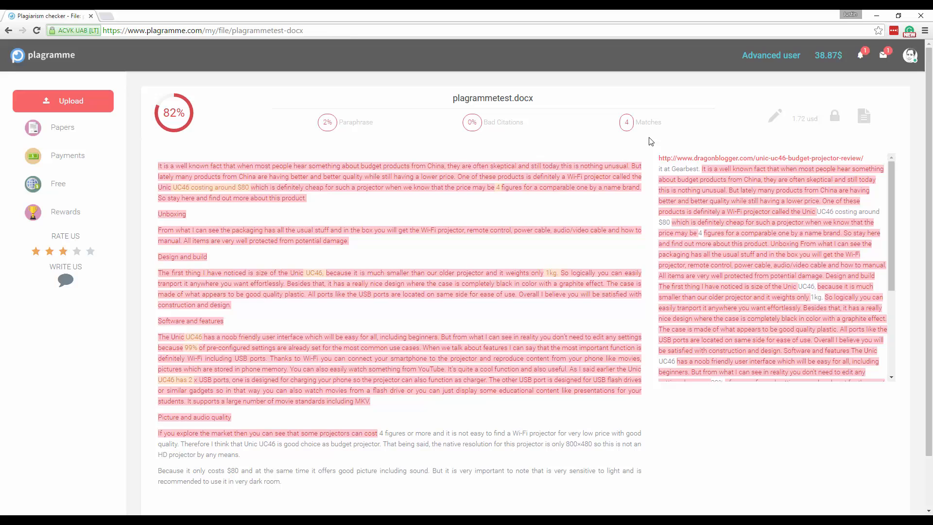
pyautogui.moveTo(460, 246)
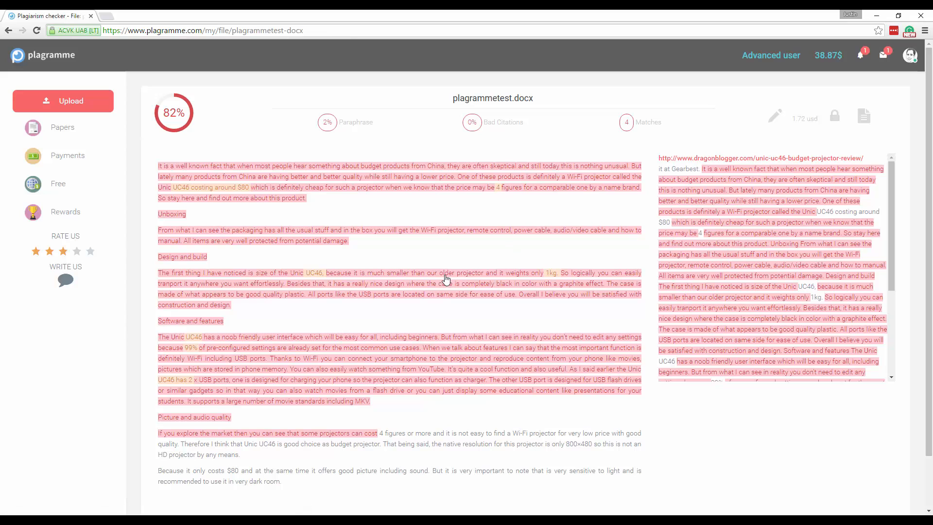
pyautogui.moveTo(413, 280)
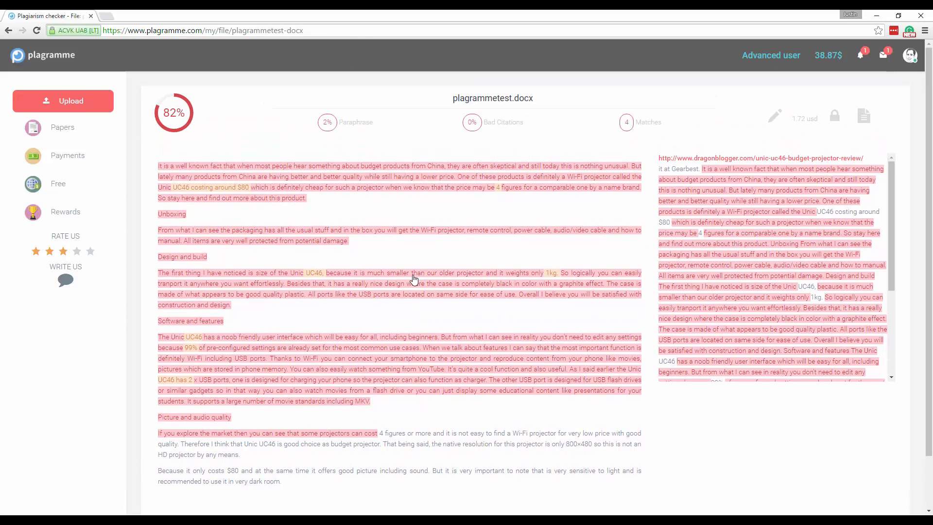
pyautogui.moveTo(417, 248)
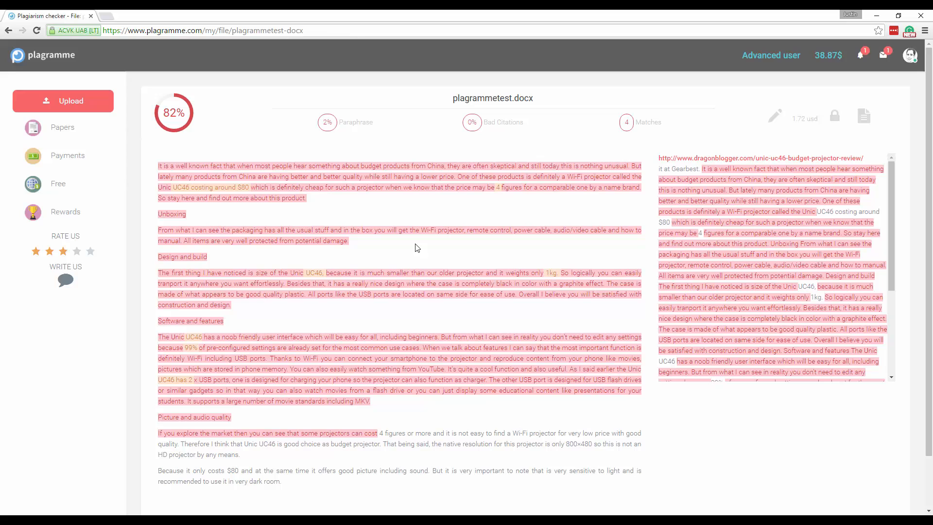
pyautogui.moveTo(474, 270)
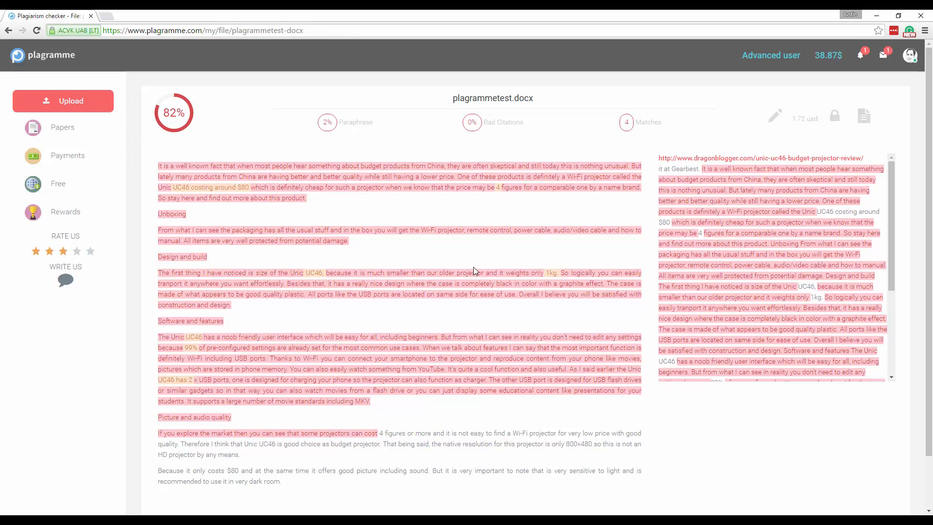
pyautogui.moveTo(403, 250)
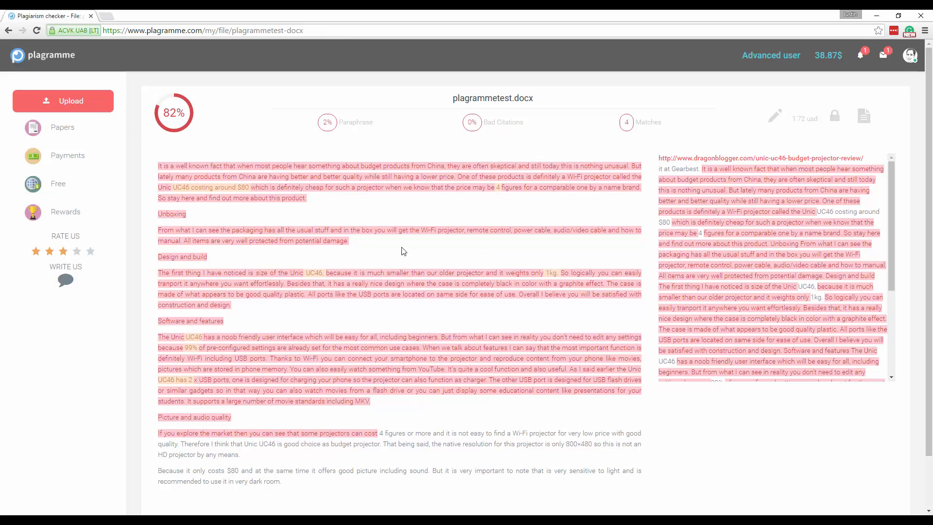
# - Return from the report to the papers list showing 82%, 95% and 0% scores
pyautogui.click(58, 184)
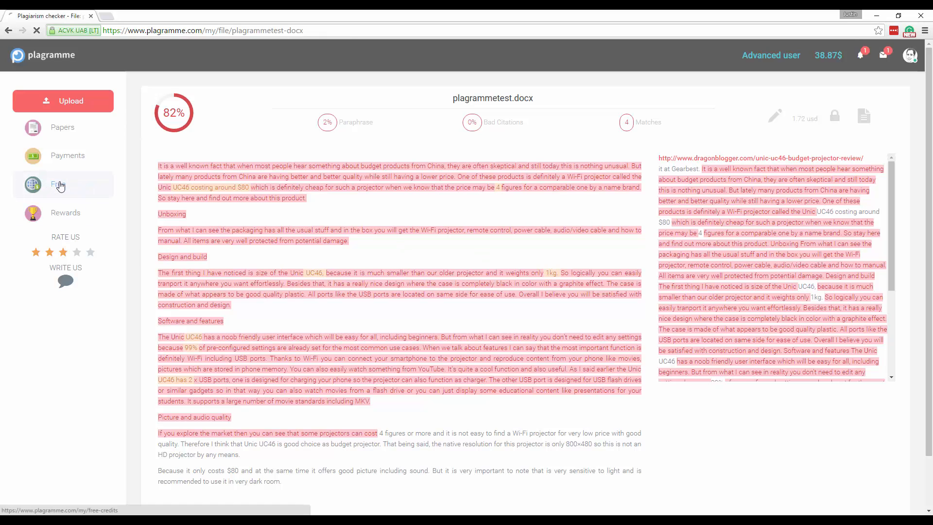
pyautogui.click(56, 184)
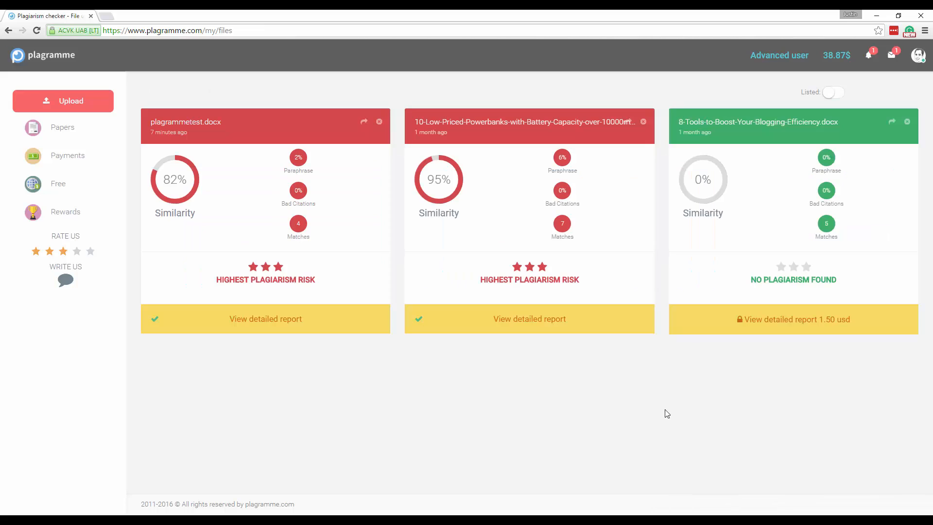
pyautogui.moveTo(188, 163)
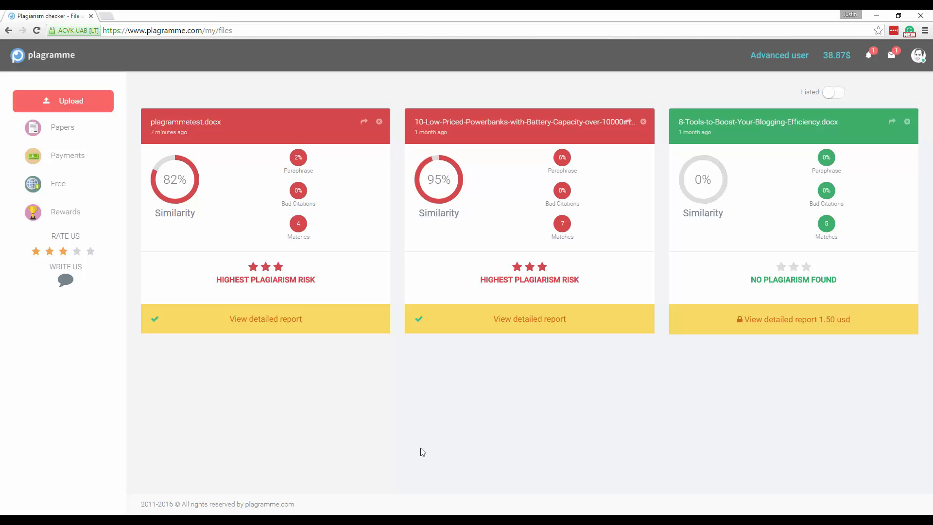
pyautogui.moveTo(365, 383)
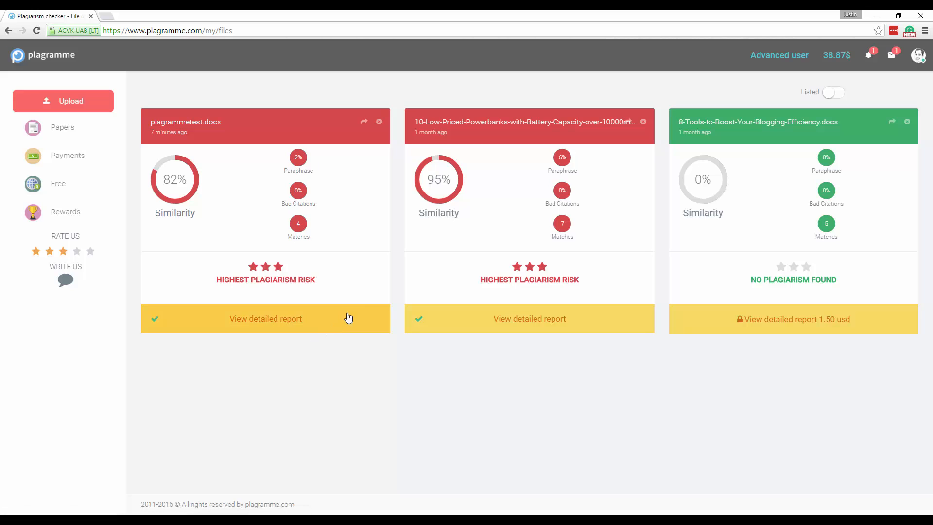
# - Visit the Rewards page, then go back to the list of checked papers
pyautogui.click(65, 213)
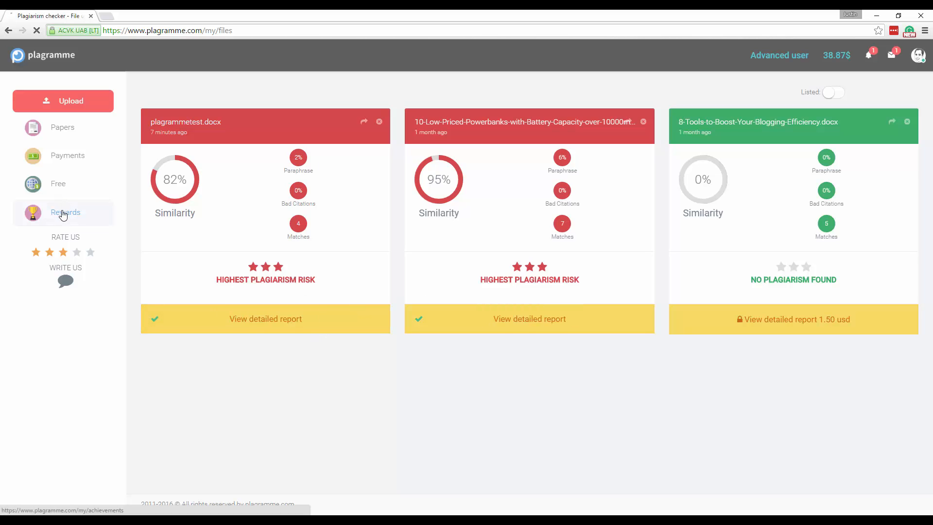
pyautogui.click(65, 212)
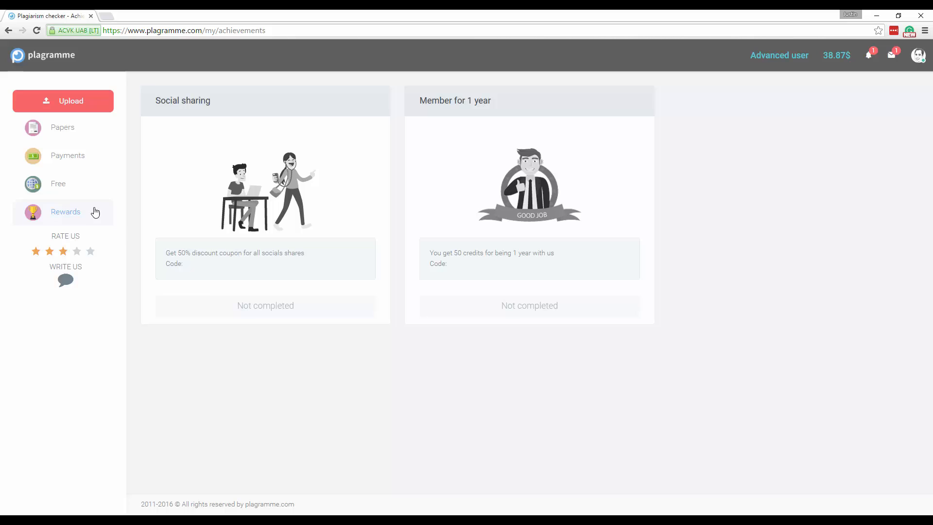
pyautogui.moveTo(304, 410)
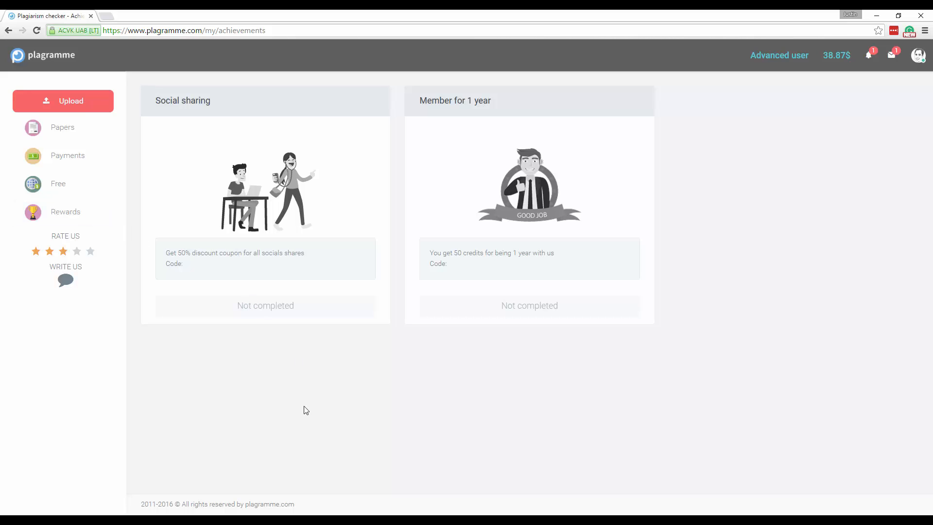
pyautogui.moveTo(216, 268)
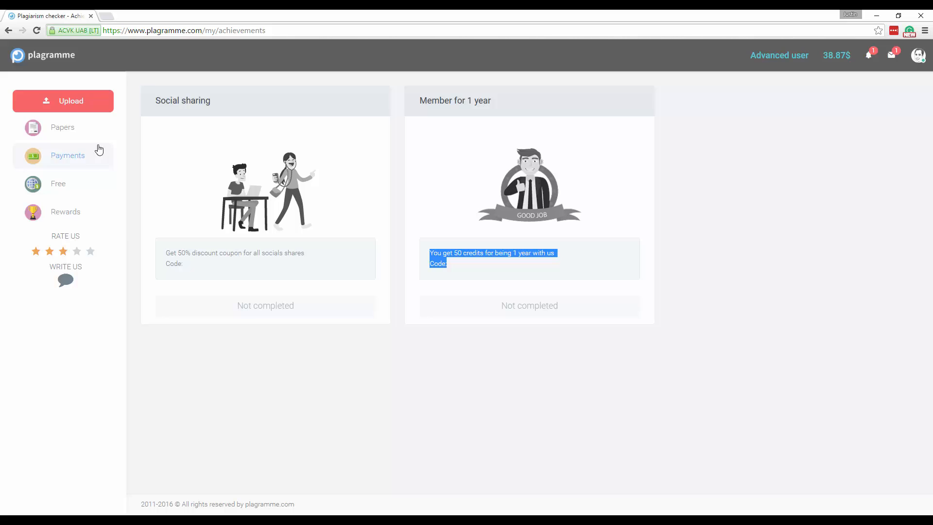
pyautogui.moveTo(62, 127)
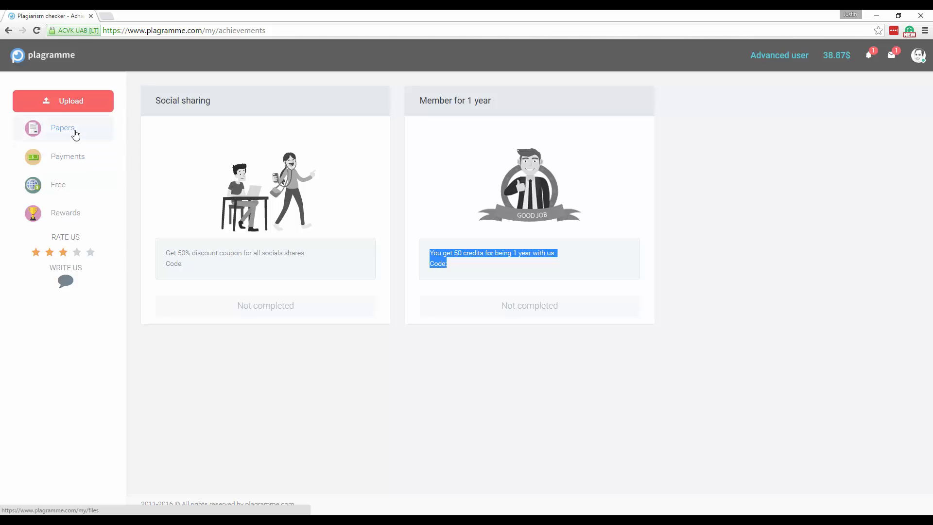
pyautogui.click(62, 128)
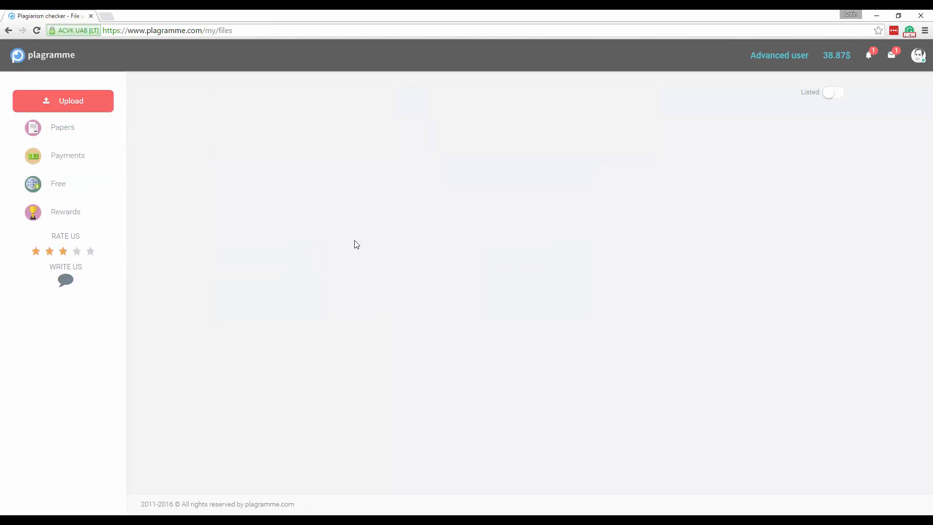